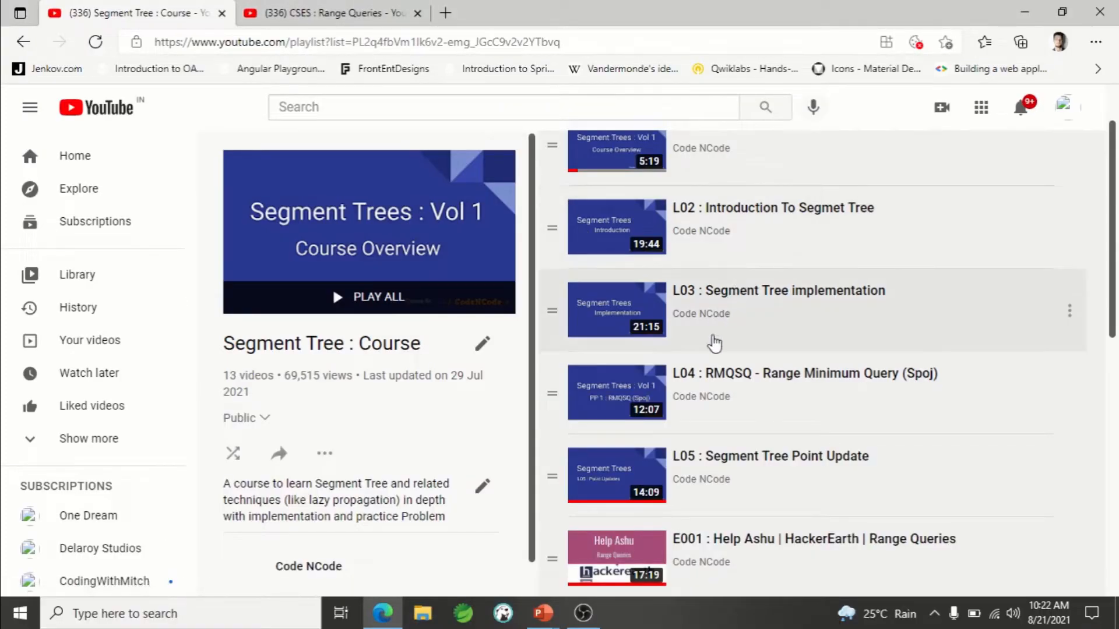
mouse_move(638, 377)
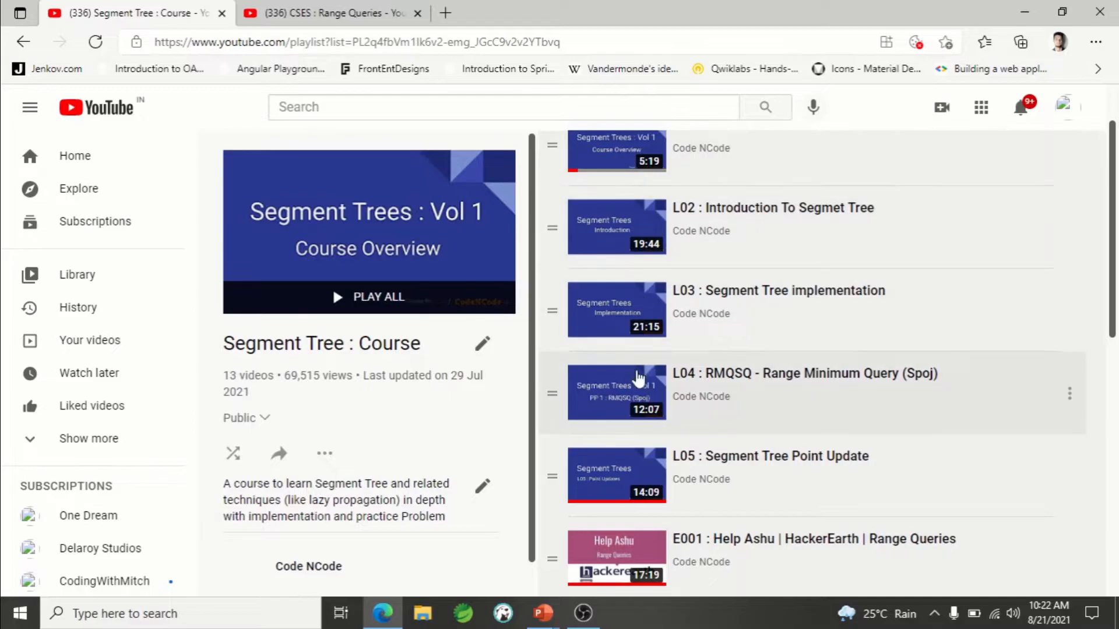
mouse_move(638, 386)
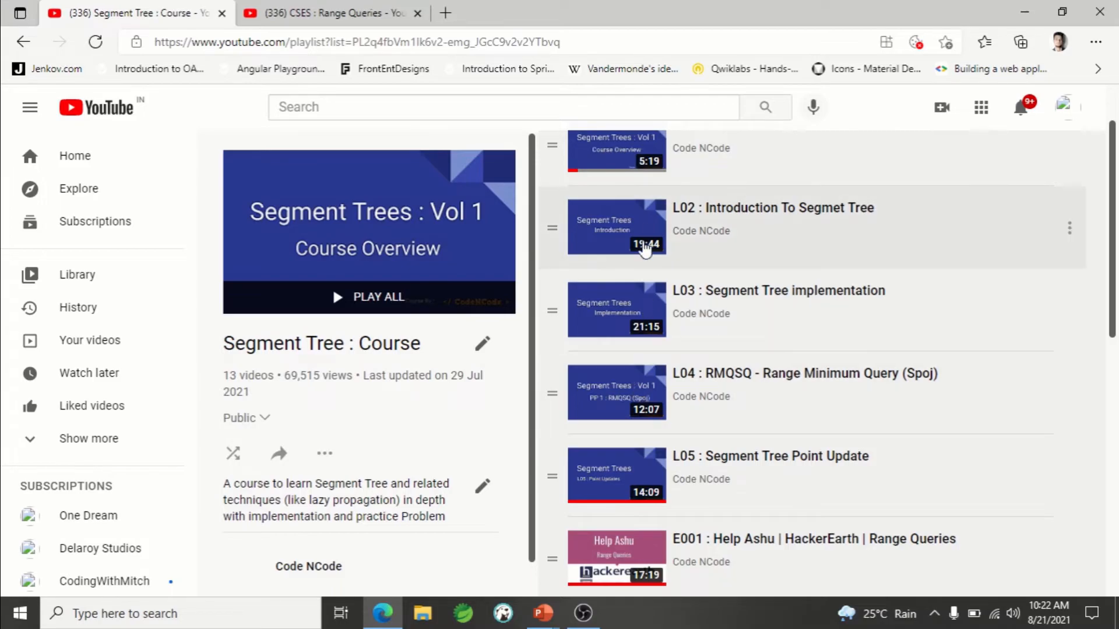
mouse_move(820, 396)
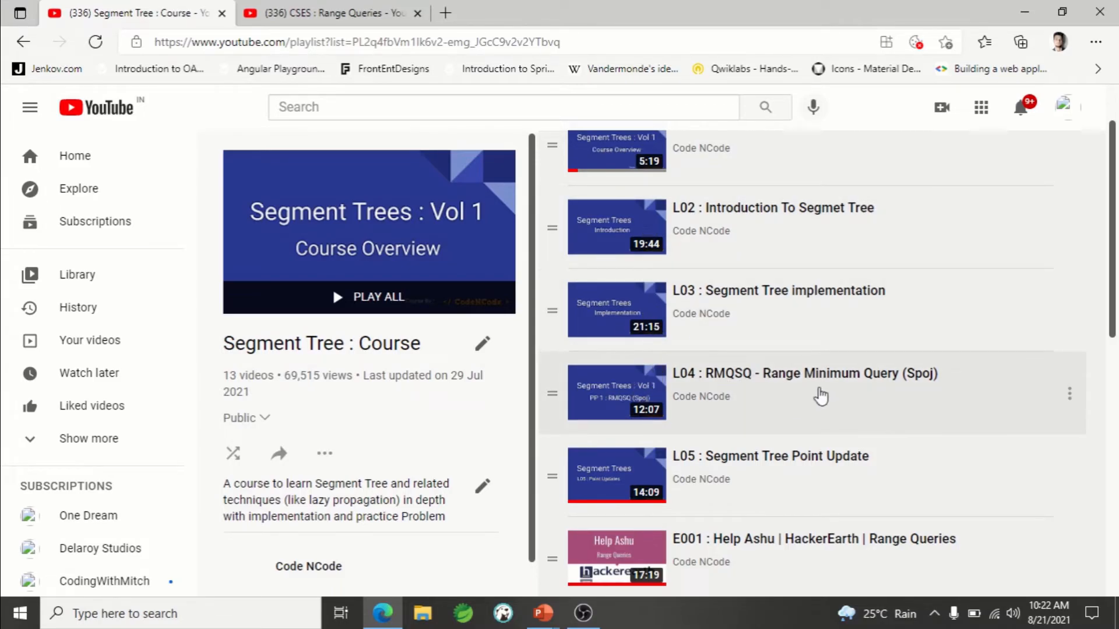